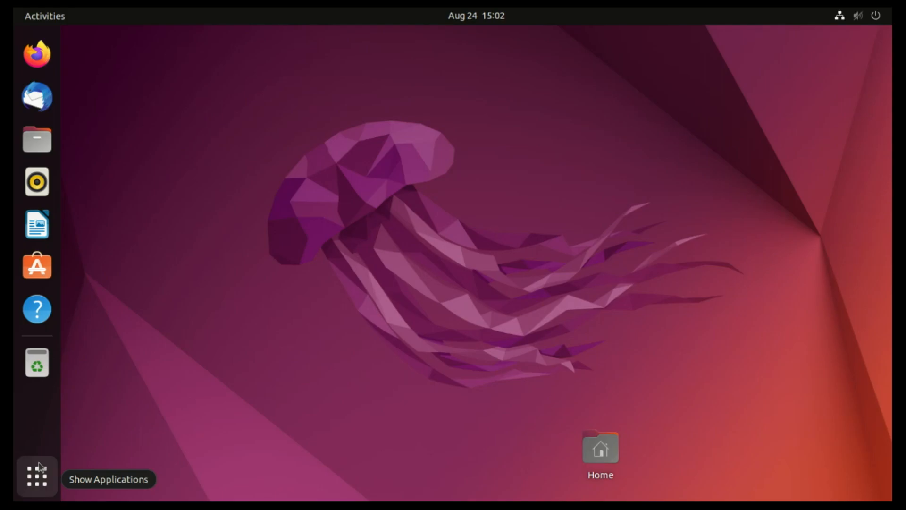
- Launch Terminal from the GNOME application grid
left_click(34, 481)
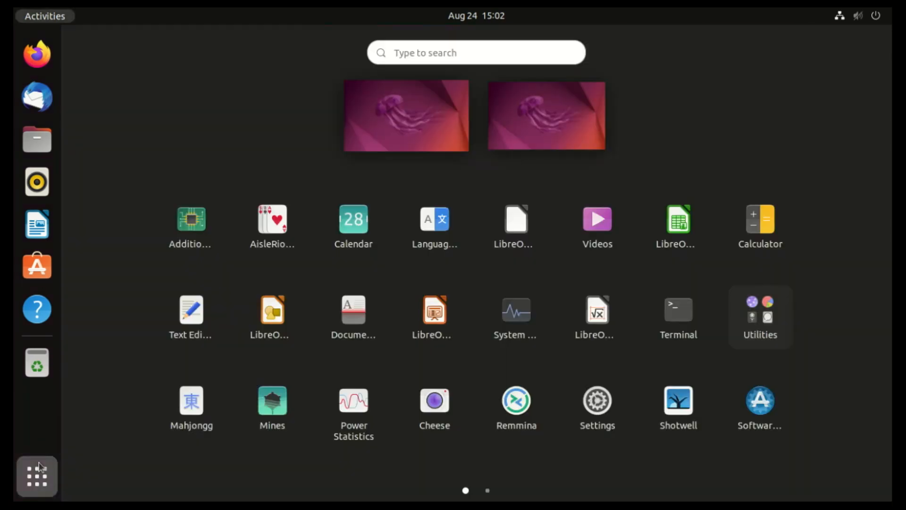
left_click(679, 309)
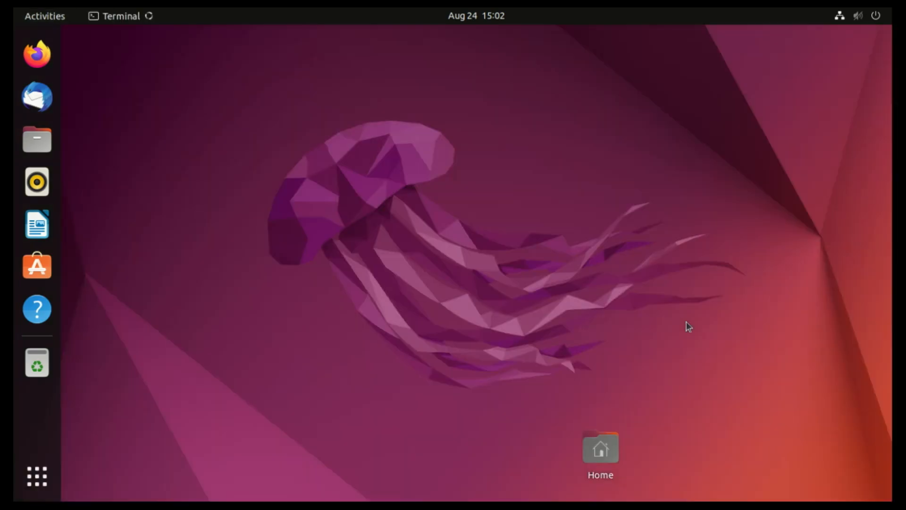
mouse_move(657, 280)
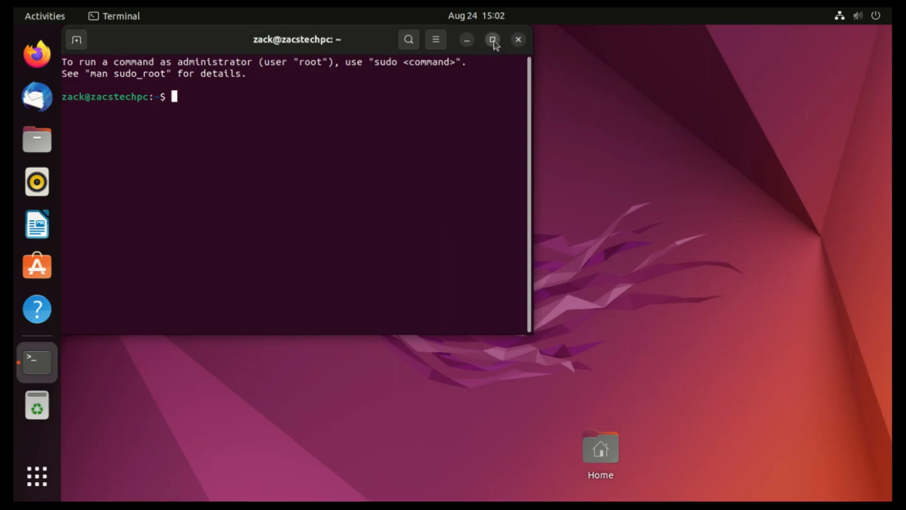
- Maximize the terminal, refresh package lists with sudo apt update, then clear the screen
left_click(492, 40)
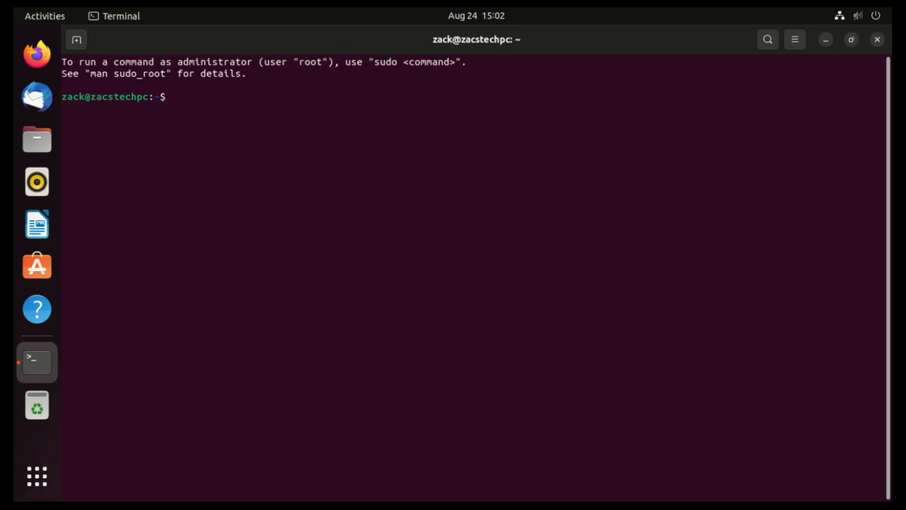
type("sudo ap")
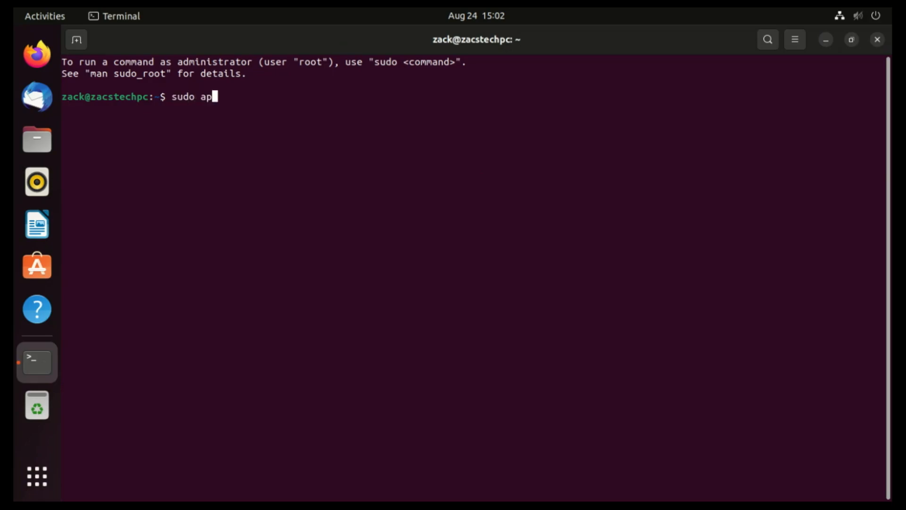
type("t update")
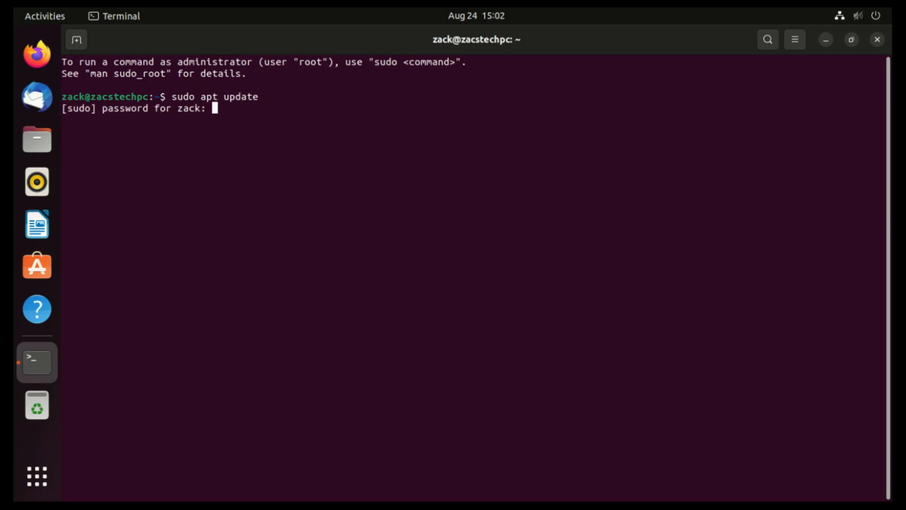
key("Return")
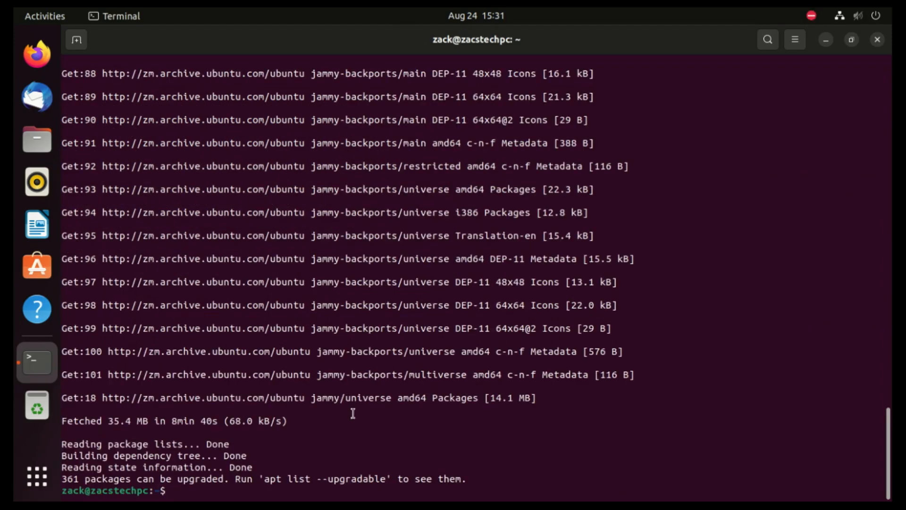
type("cl")
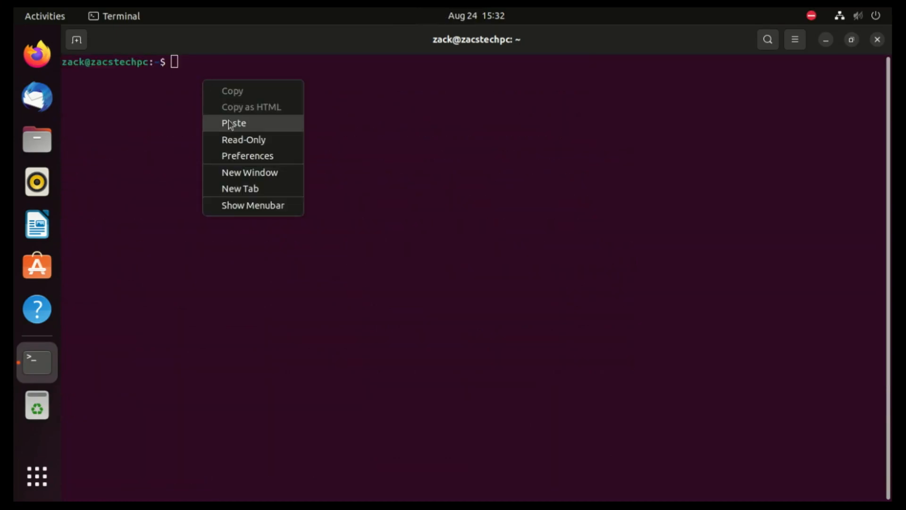
- Add the ppa:lutris-team/lutris repository with add-apt-repository
left_click(234, 122)
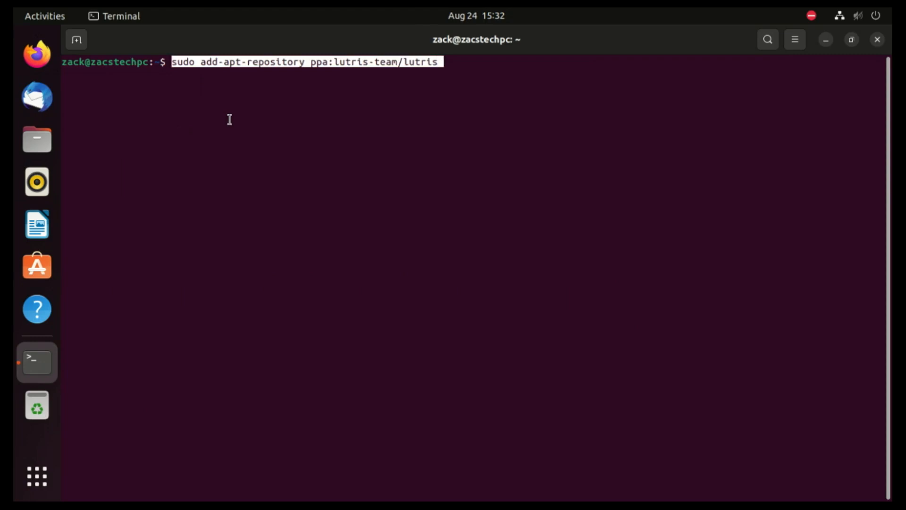
key("Return")
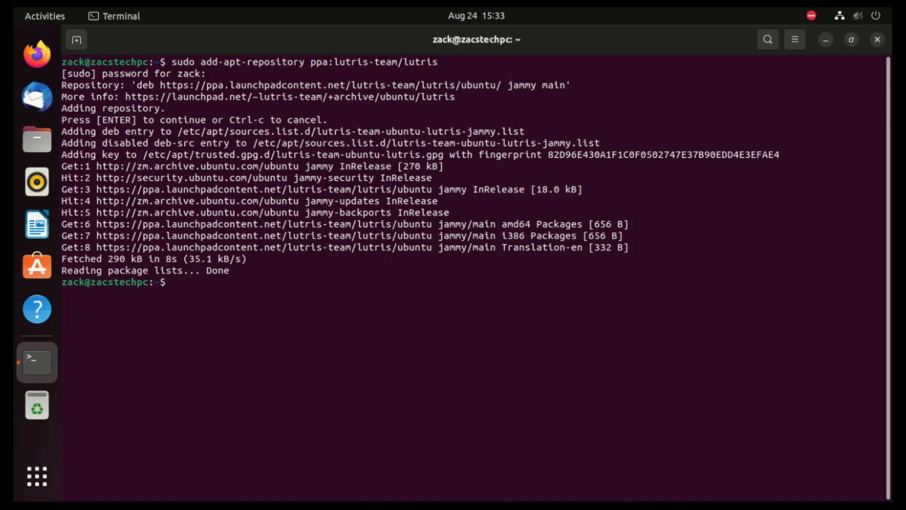
- Refresh package lists with sudo apt update to pick up the PPA, then clear
type("sudo")
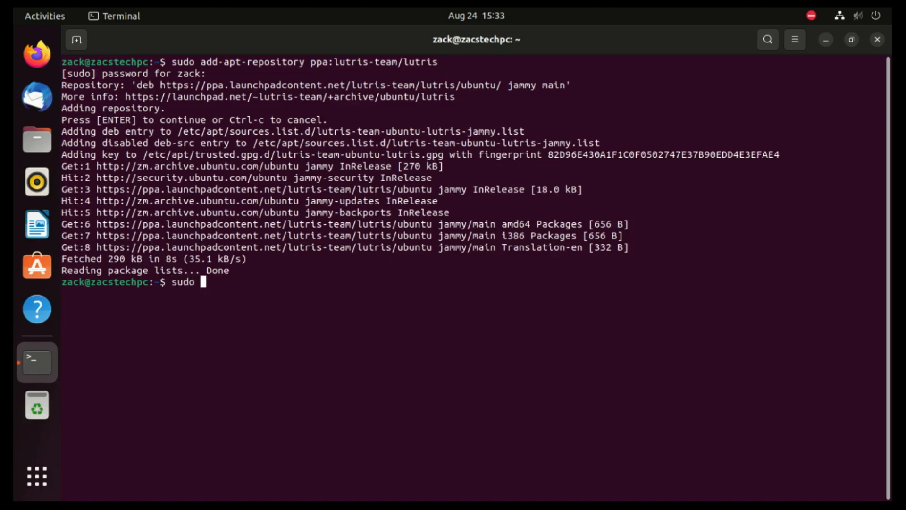
type("apt u")
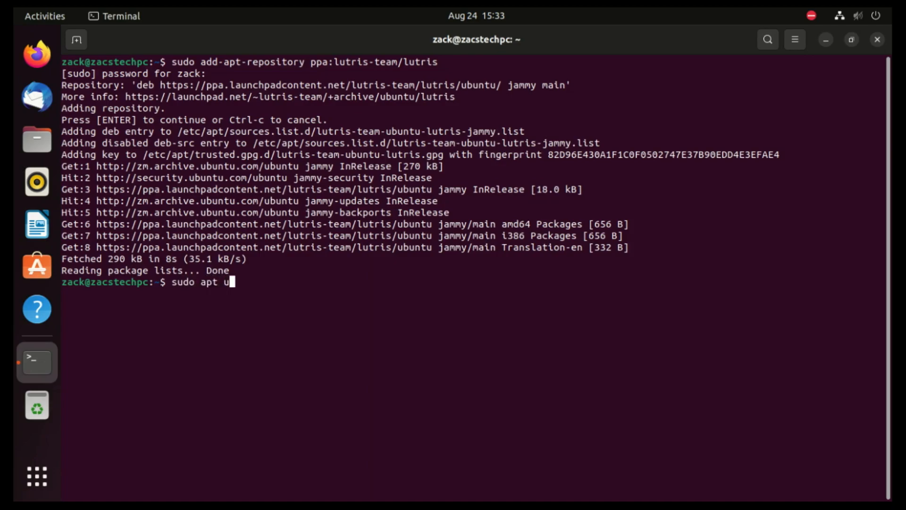
type("pdate")
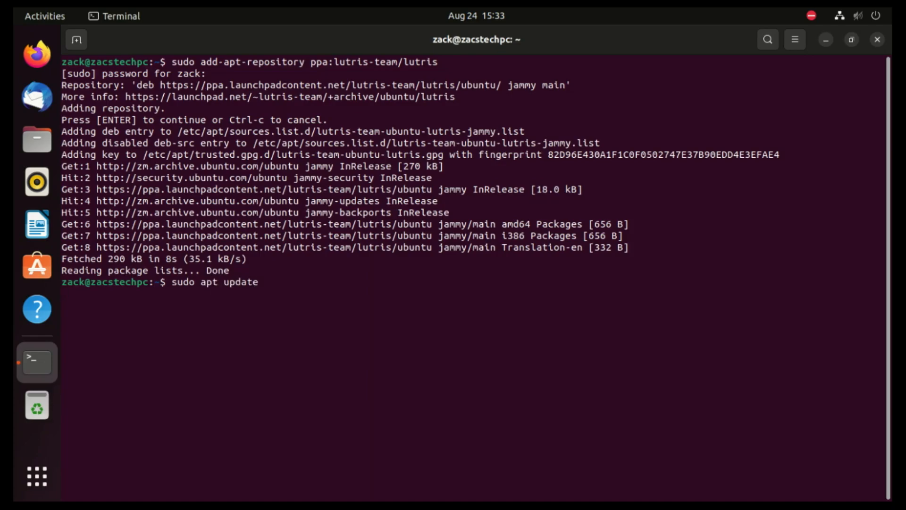
key("Return")
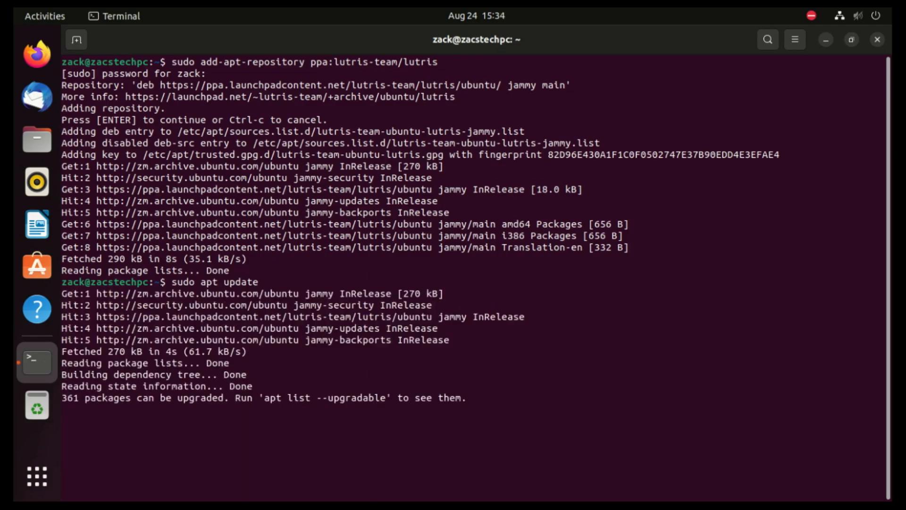
type("clear")
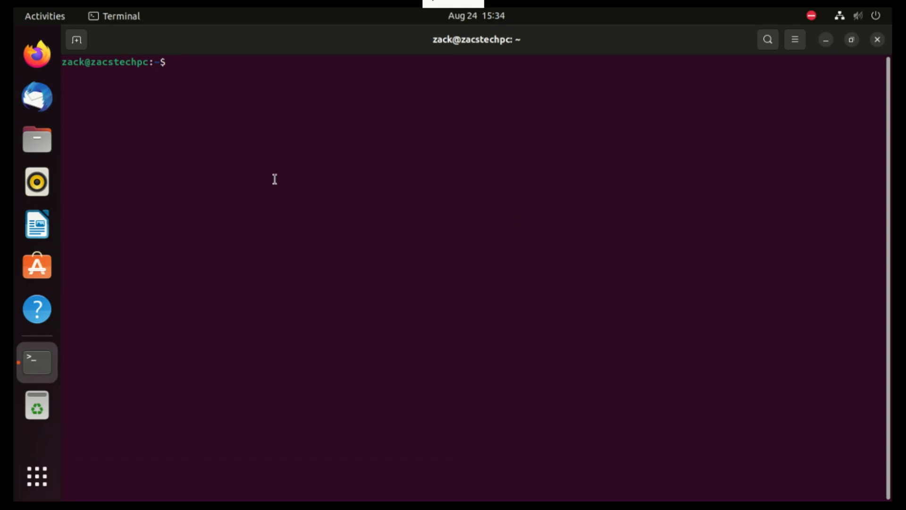
- Install Lutris and its Wine dependencies with sudo apt install lutris, then clear the terminal
type("sudo")
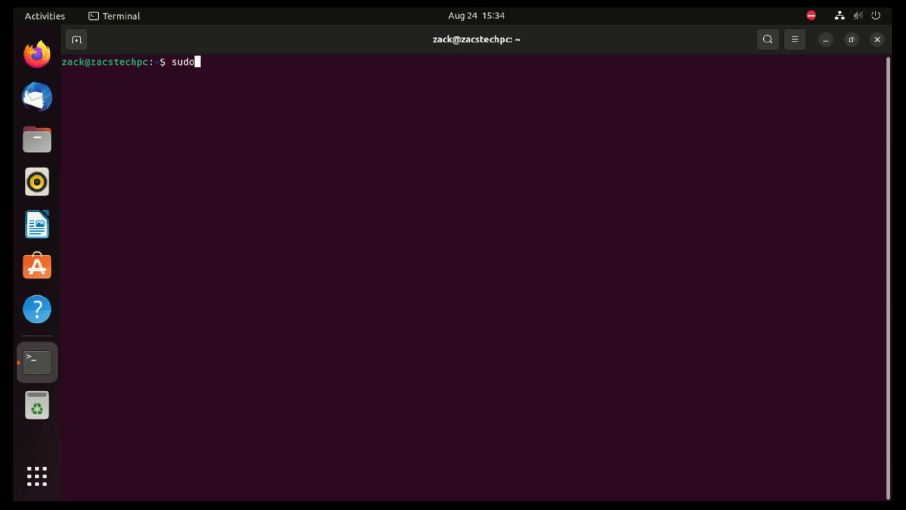
type("apt")
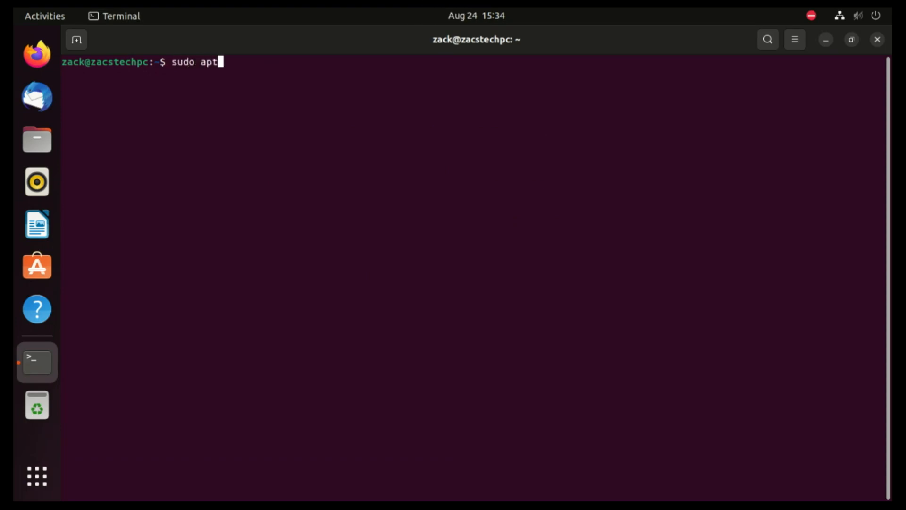
type("inst")
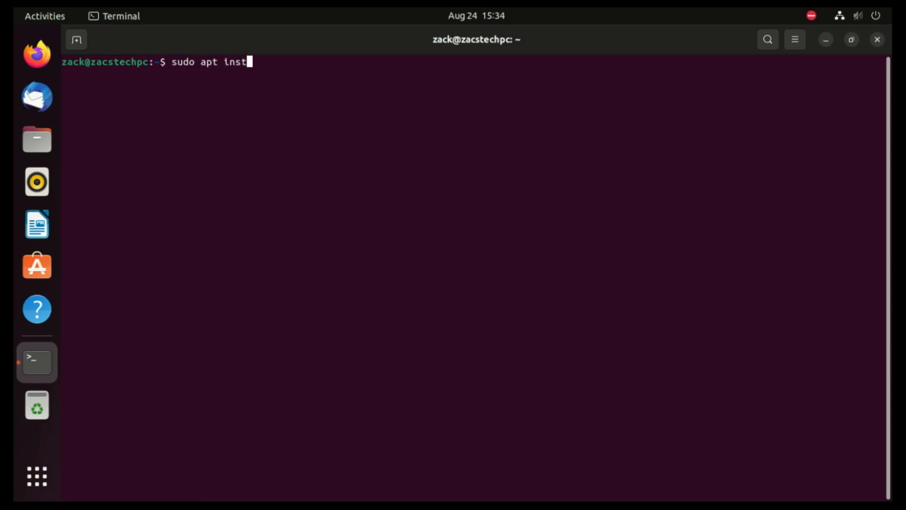
type("all")
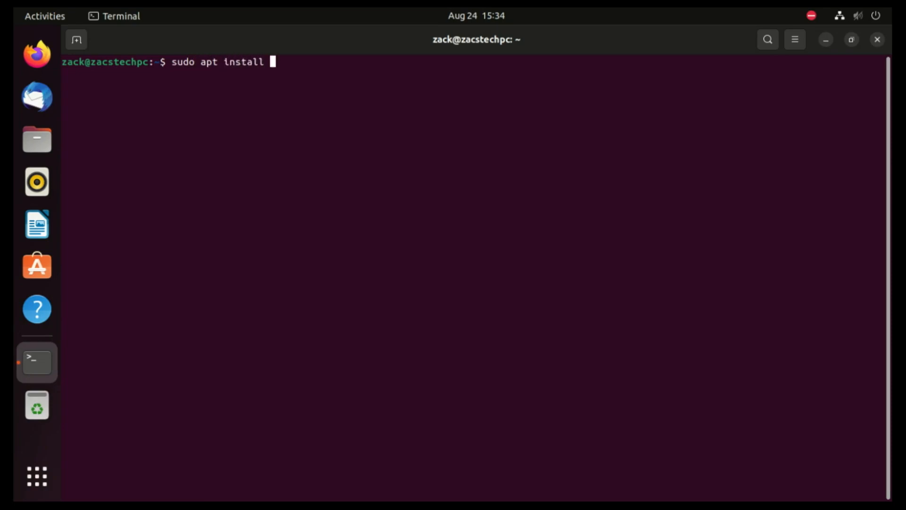
type("lutris")
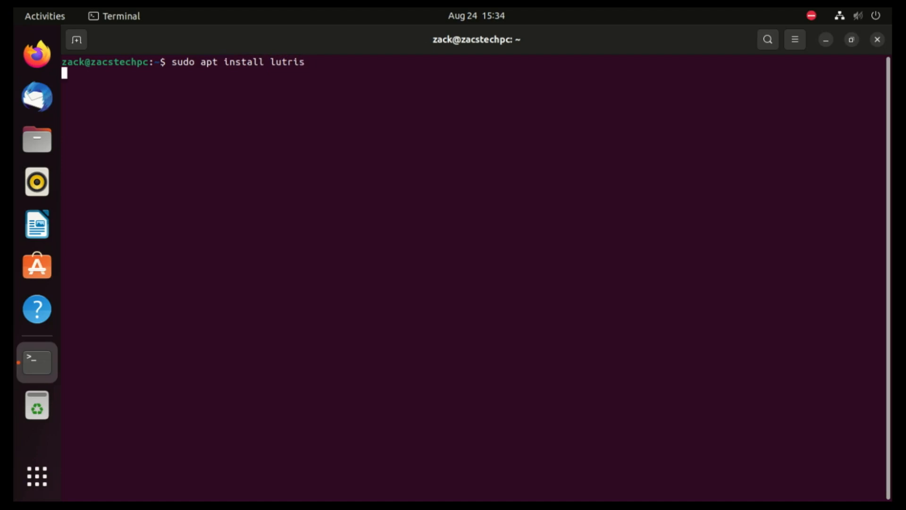
key("Return")
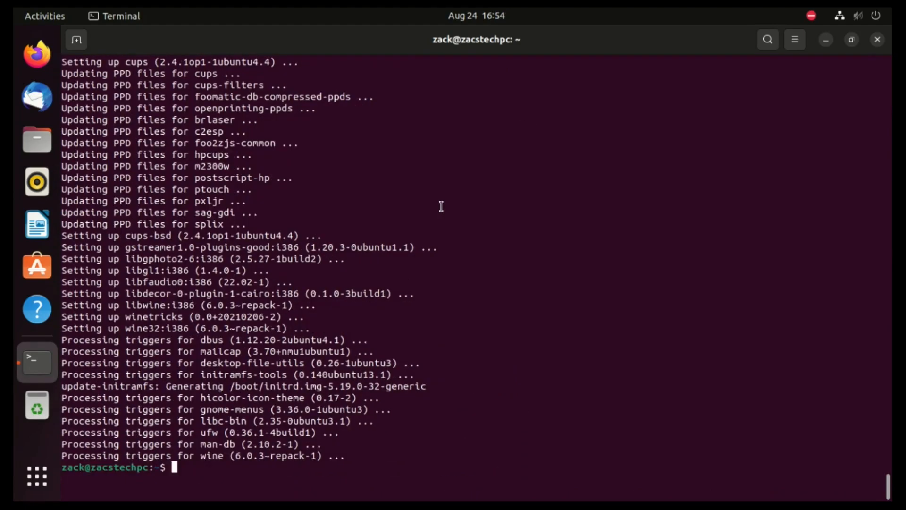
type("c")
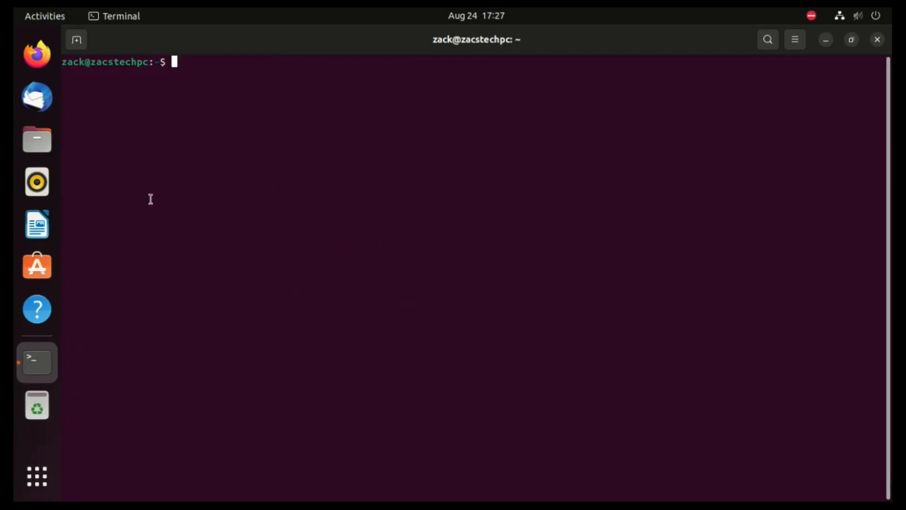
type("lutris.net/user/register")
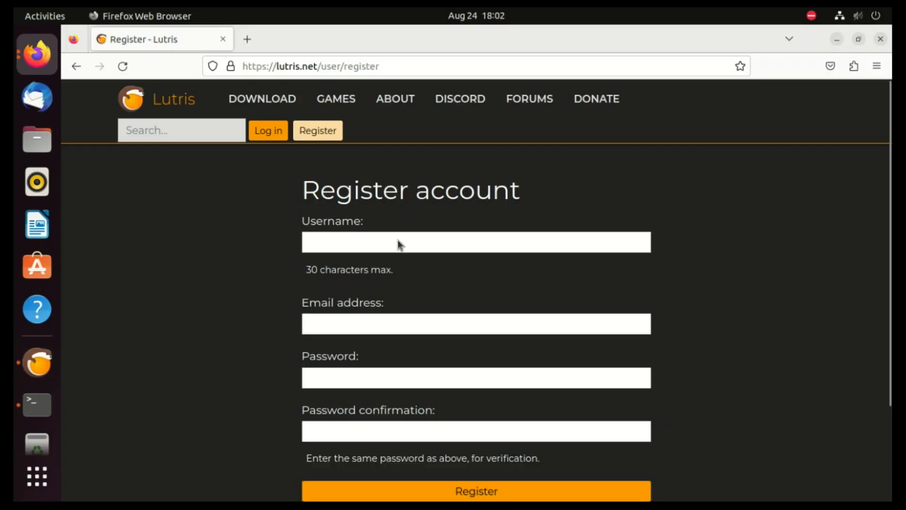
- Begin entering a username on the lutris.net Register account page
left_click(399, 248)
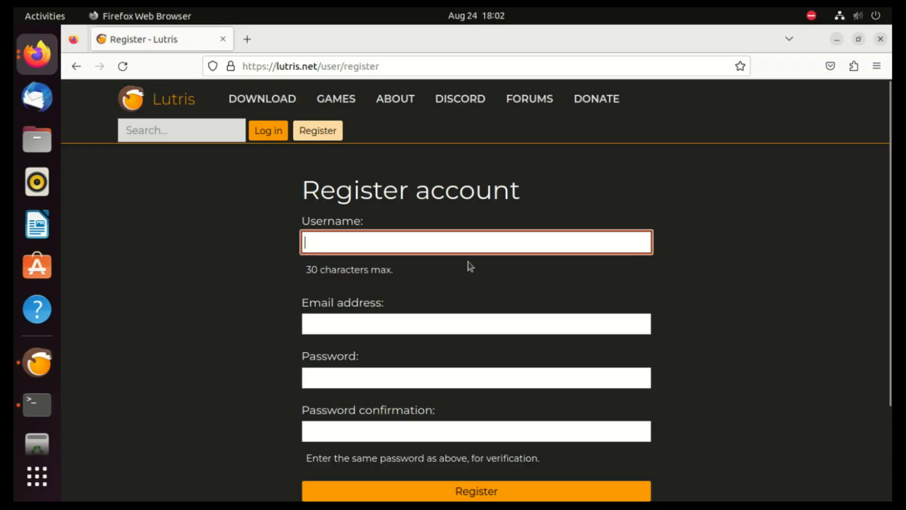
type("za")
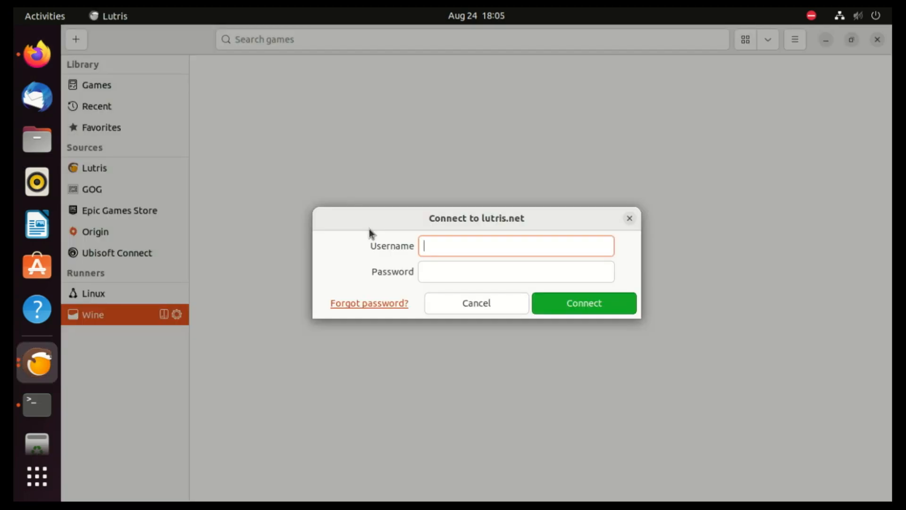
- Enter username 'zackadocious' and a password in the Connect to lutris.net dialog
type("zac")
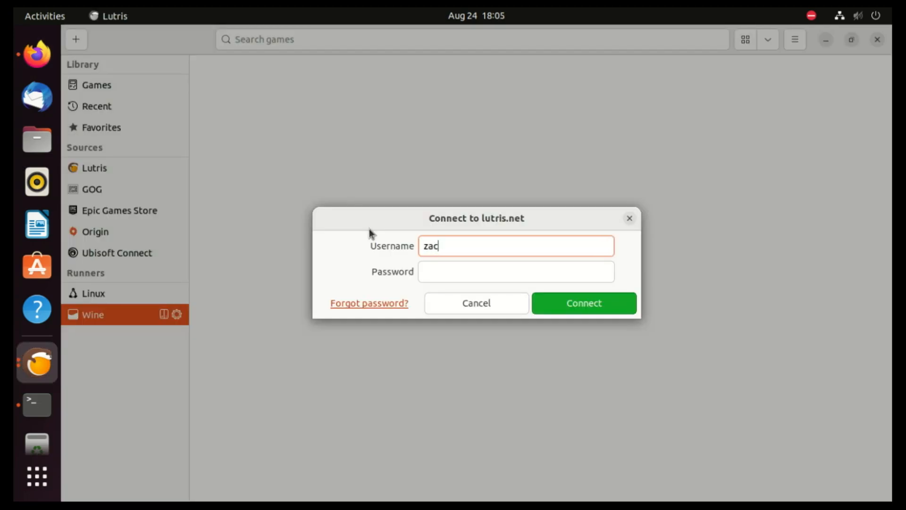
type("kadoci")
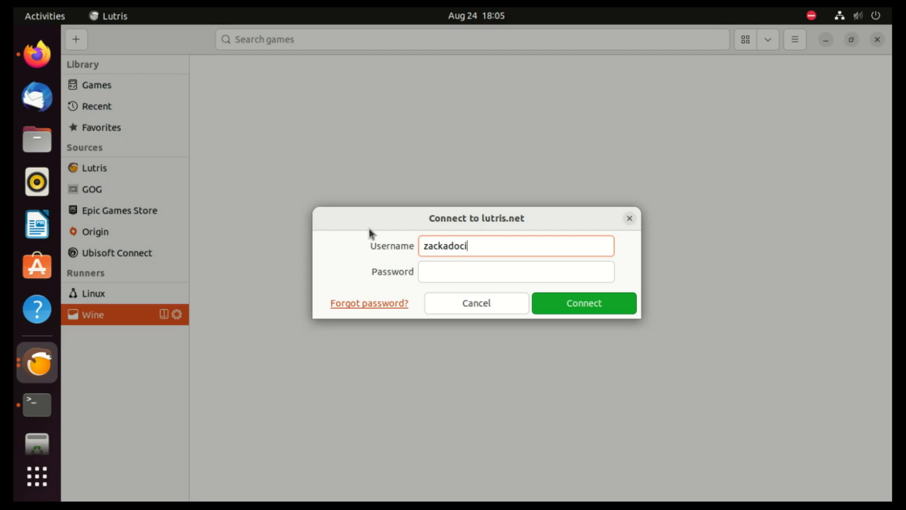
type("ous")
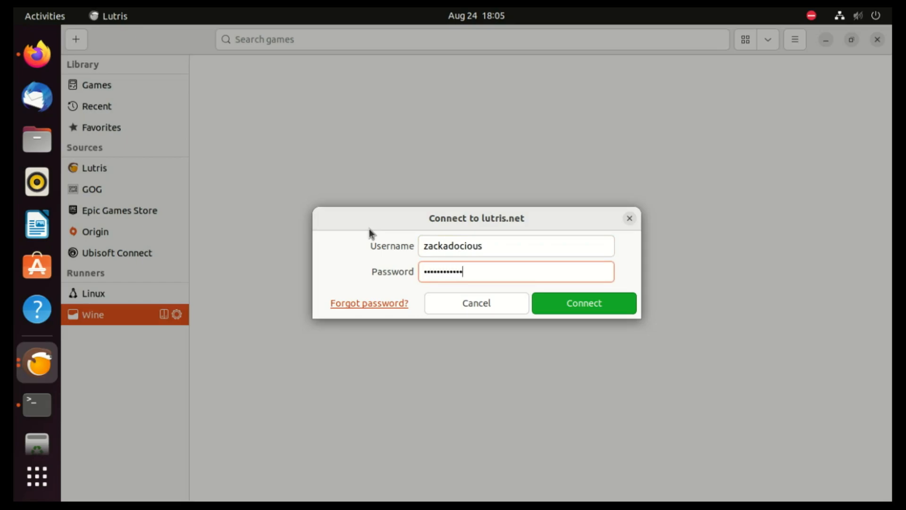
type("•")
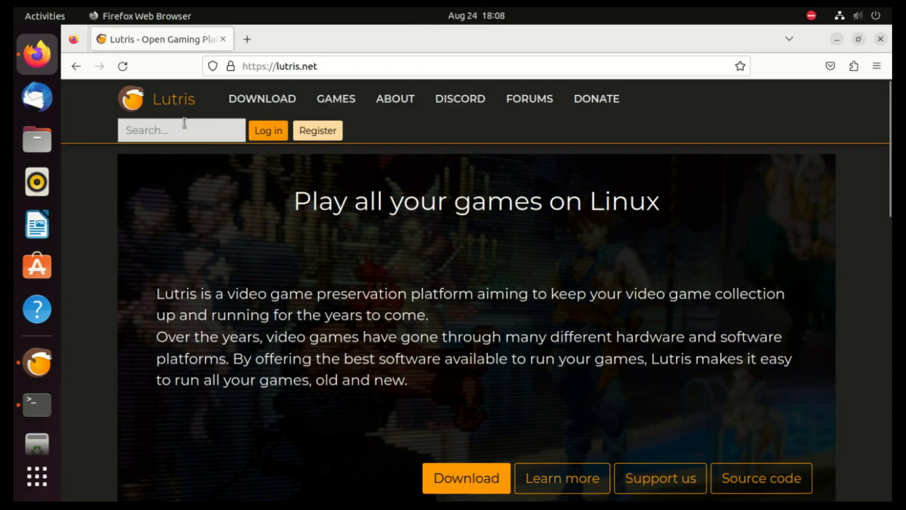
- Search lutris.net for 'overwatch' and request the Overwatch 2 Battle.net version install script
type("over")
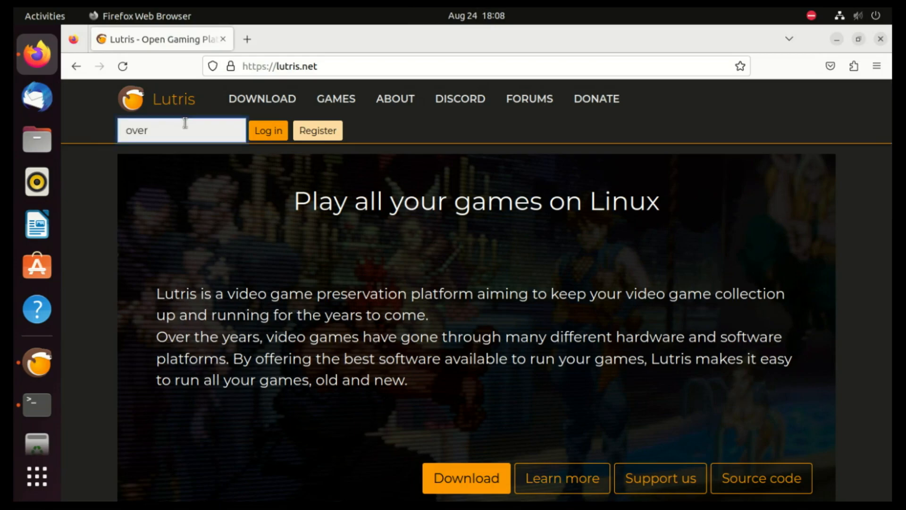
type("watch")
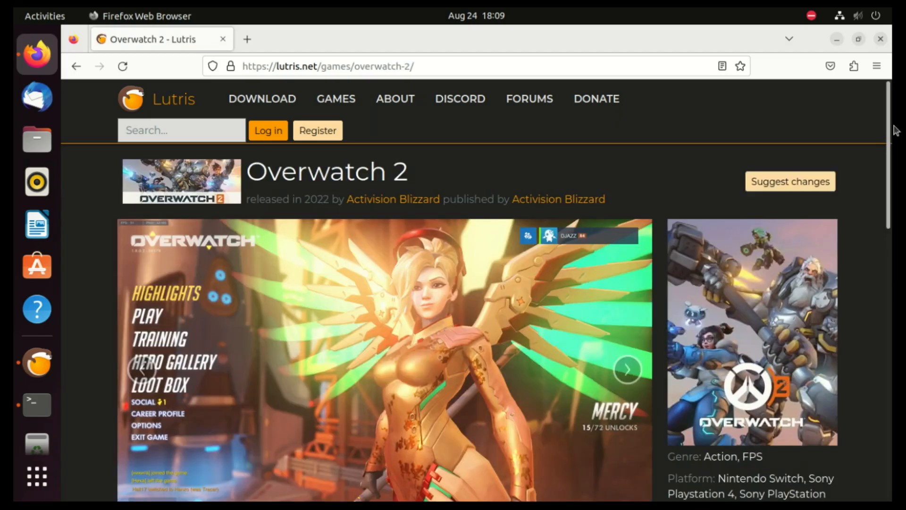
mouse_move(900, 181)
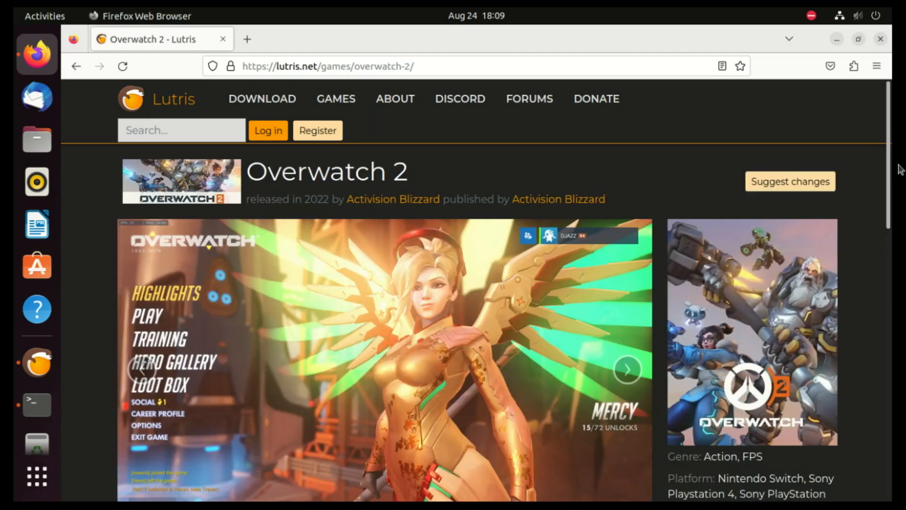
scroll("down", 3)
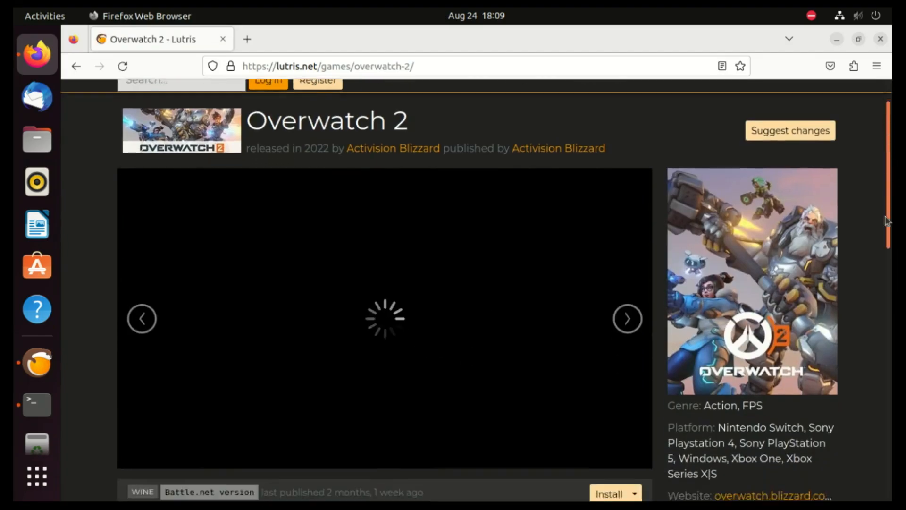
scroll("down", 3)
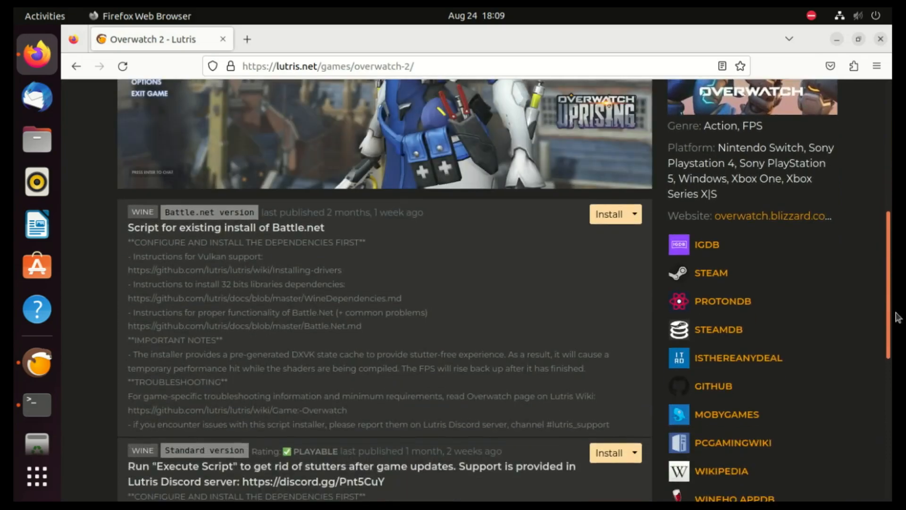
left_click(610, 213)
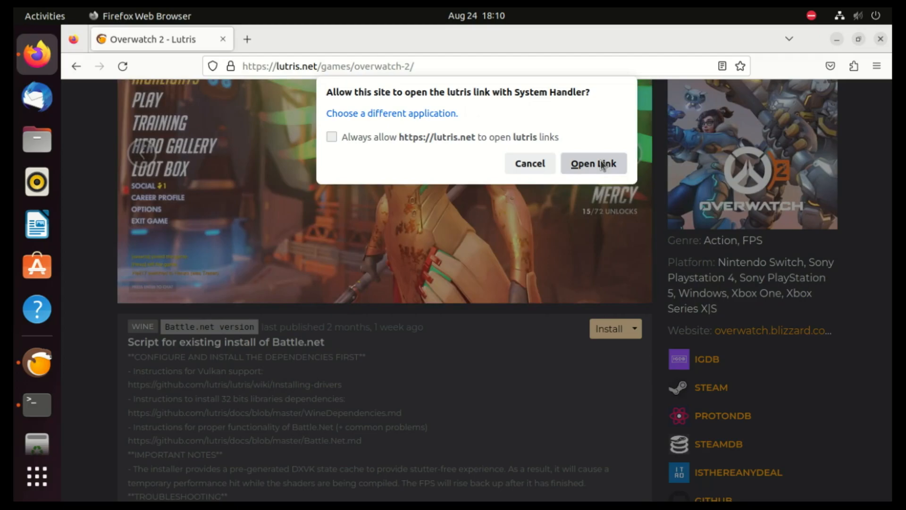
- Allow Firefox to hand the lutris install link to the Lutris application
left_click(594, 163)
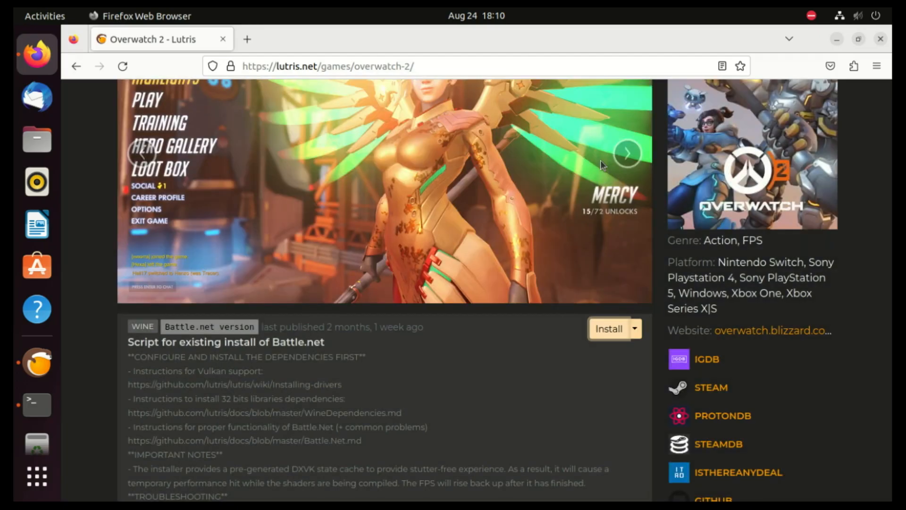
left_click(609, 328)
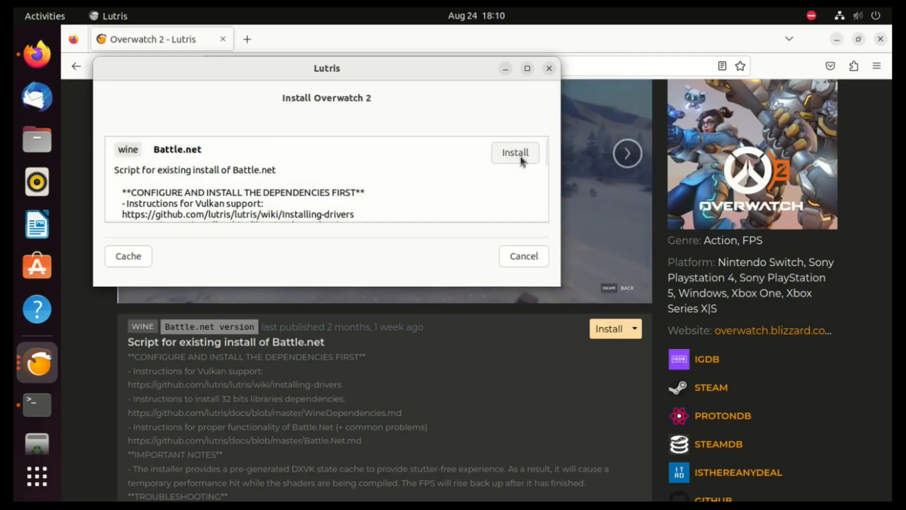
- Start the Battle.net script install and accept the missing blizzard-battlenet dependency
left_click(516, 153)
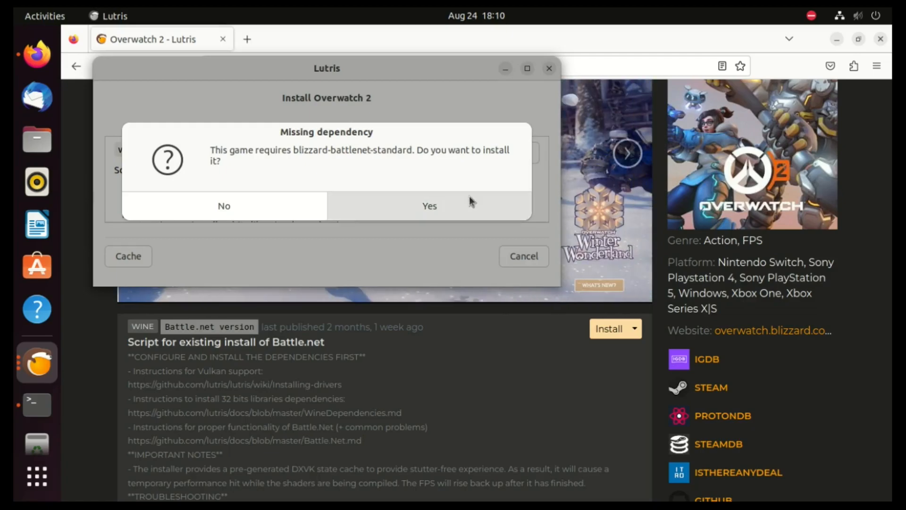
left_click(430, 205)
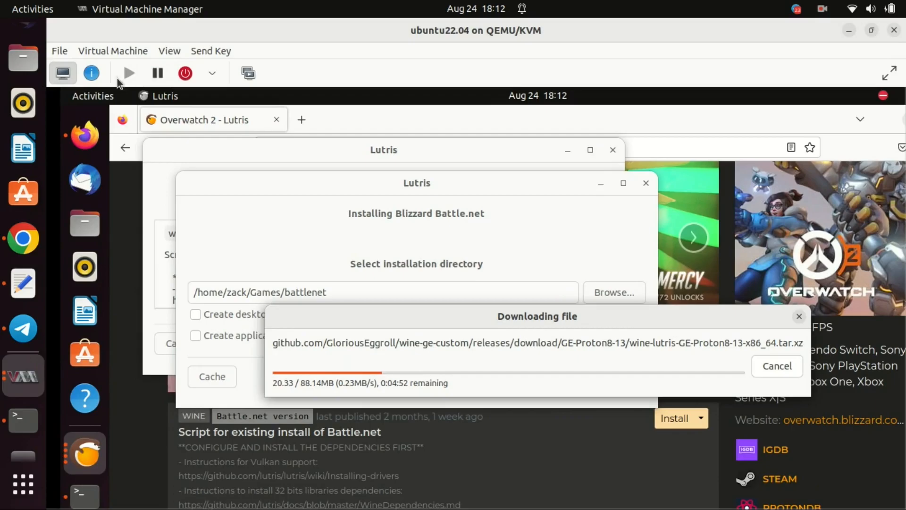
mouse_move(654, 20)
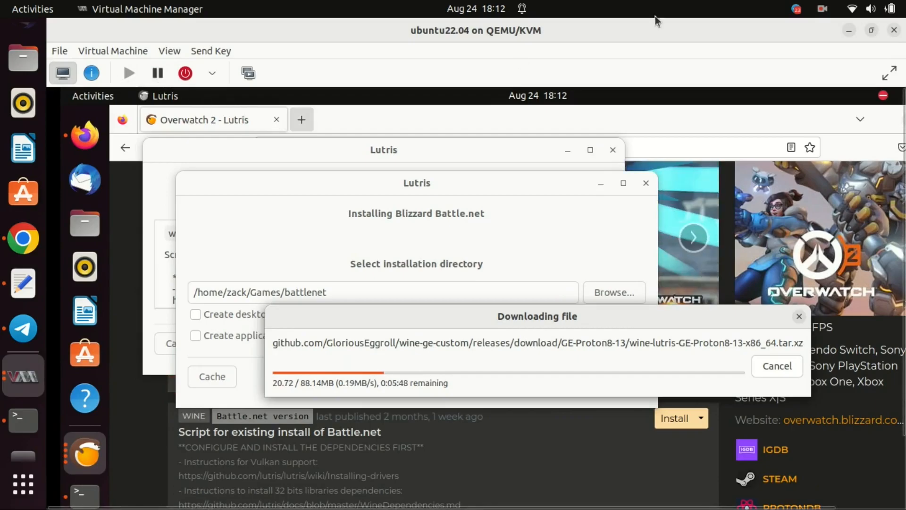